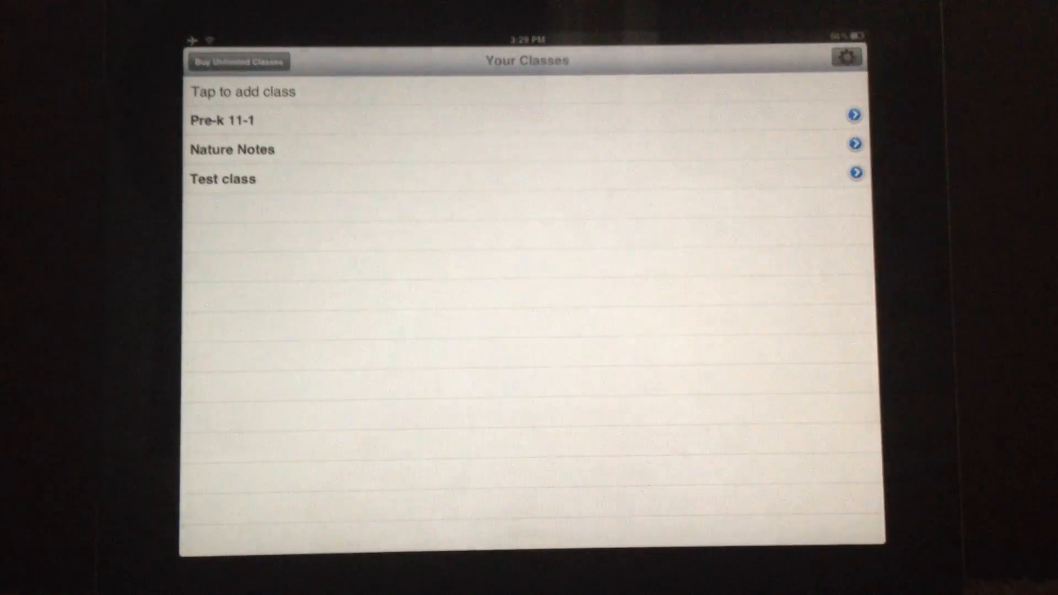
# View the Test class notes, then return to the class list.
pyautogui.click(222, 179)
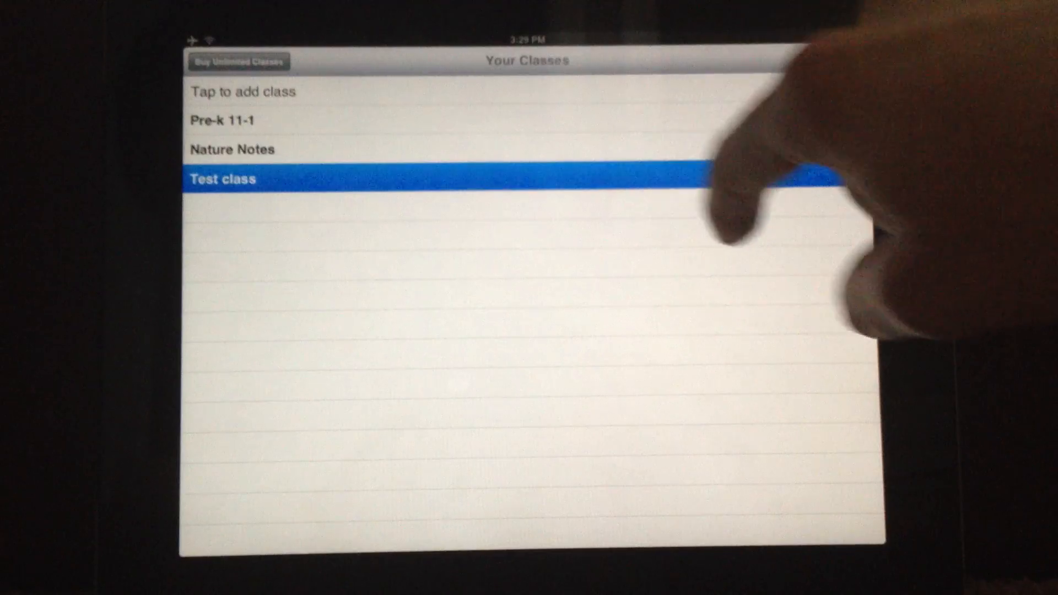
pyautogui.click(223, 179)
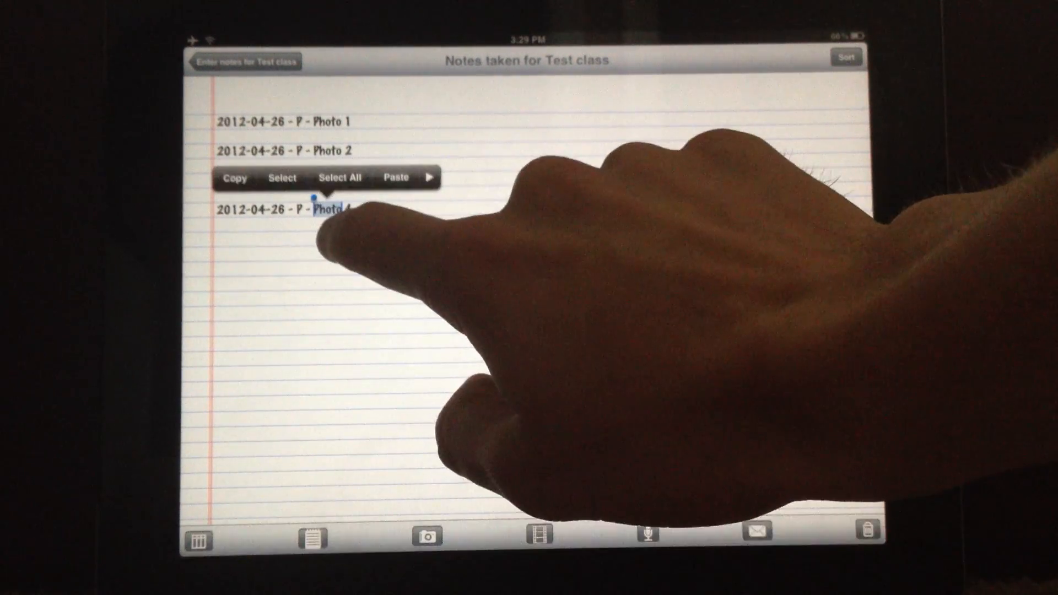
pyautogui.click(424, 536)
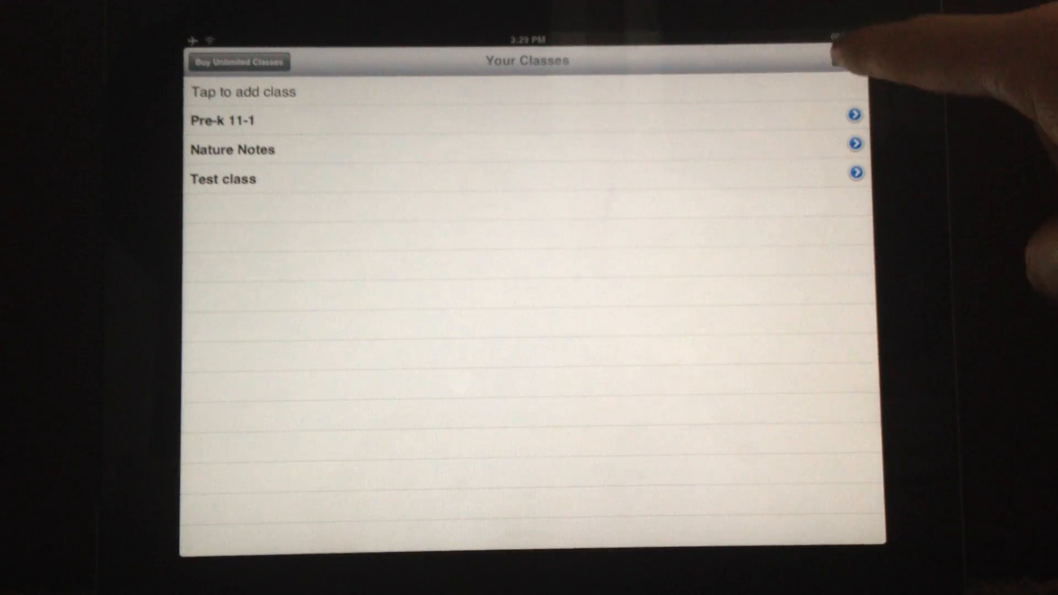
# From settings, reach Import/Export and switch the Dropbox connection on.
pyautogui.click(847, 57)
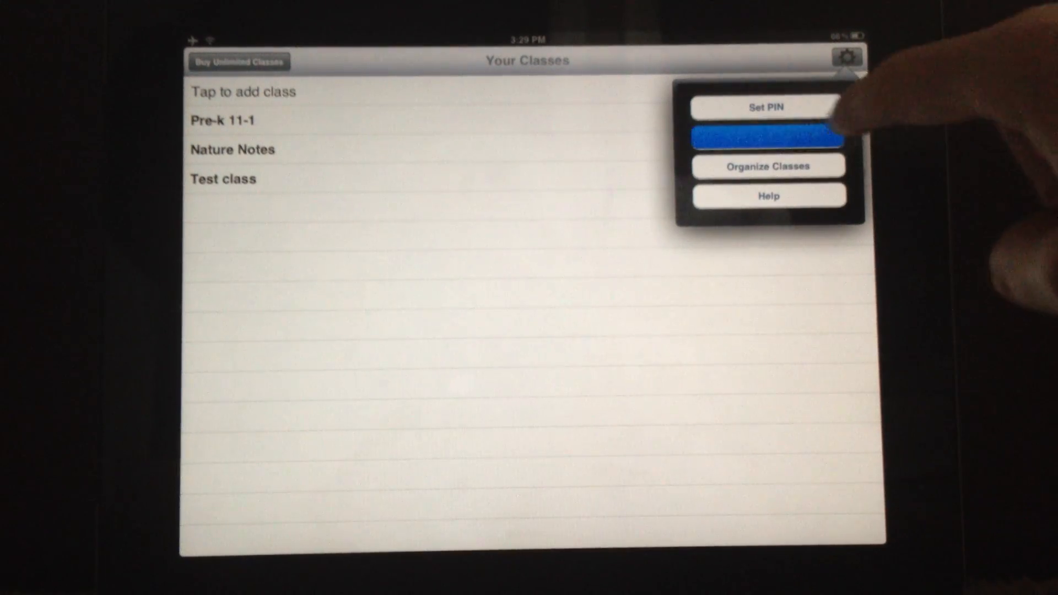
pyautogui.click(768, 137)
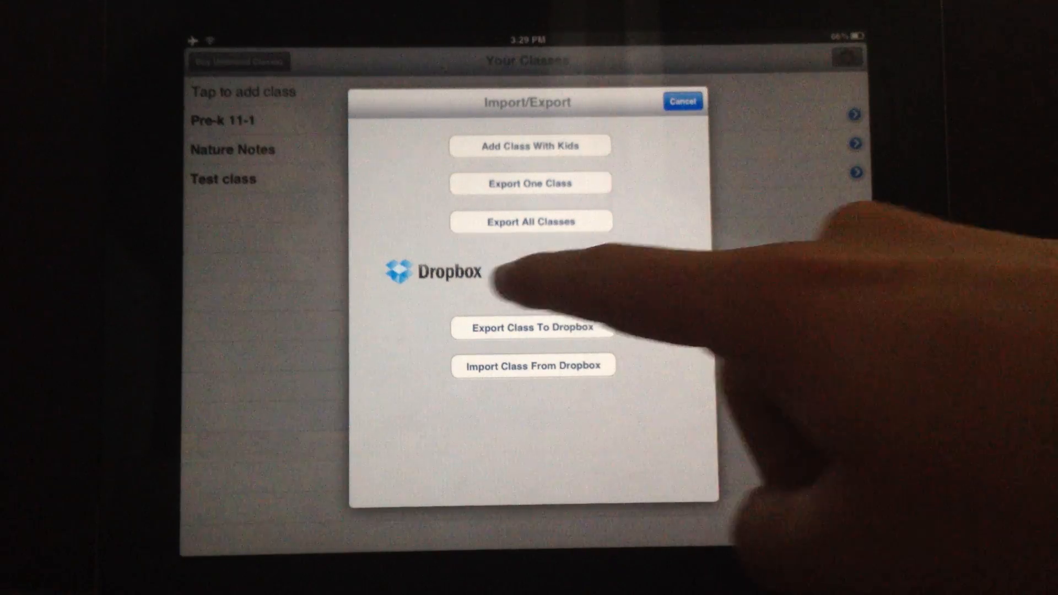
pyautogui.click(610, 268)
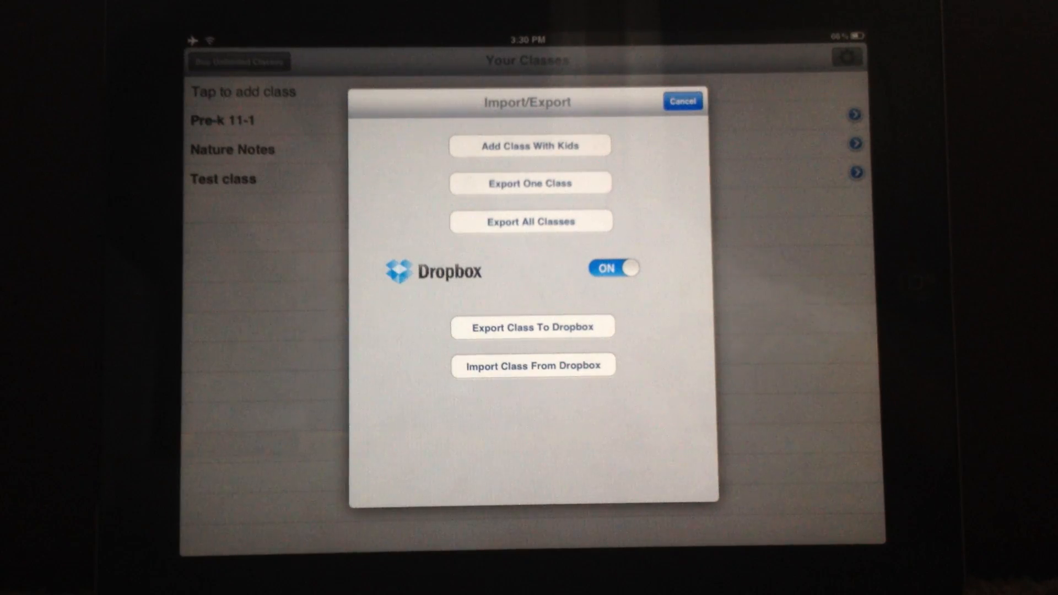
# Export Test class to Dropbox, close the export options, then delete Test class.
pyautogui.click(532, 326)
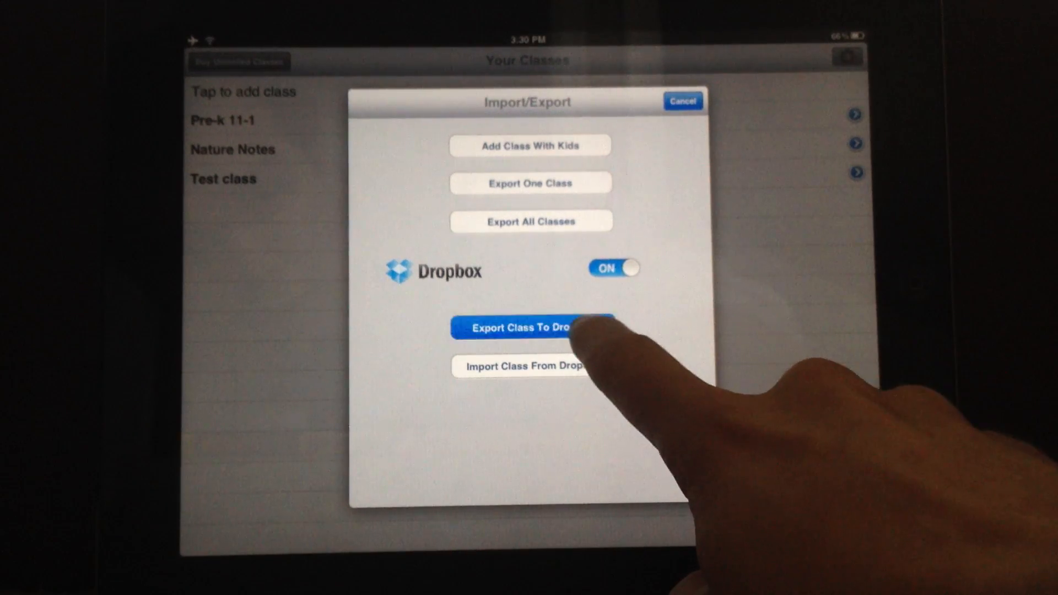
pyautogui.click(529, 328)
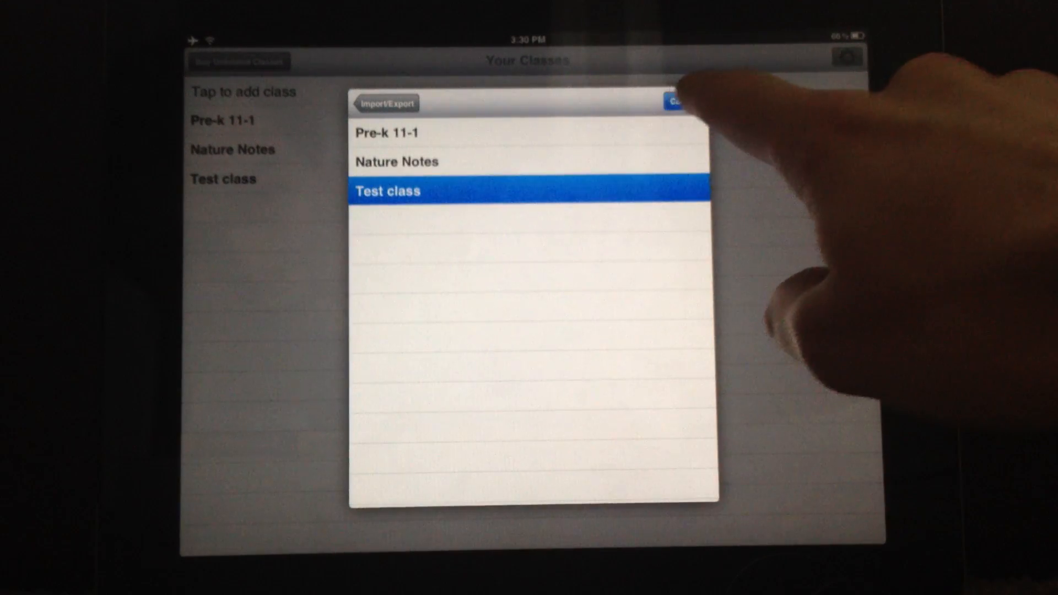
pyautogui.click(680, 103)
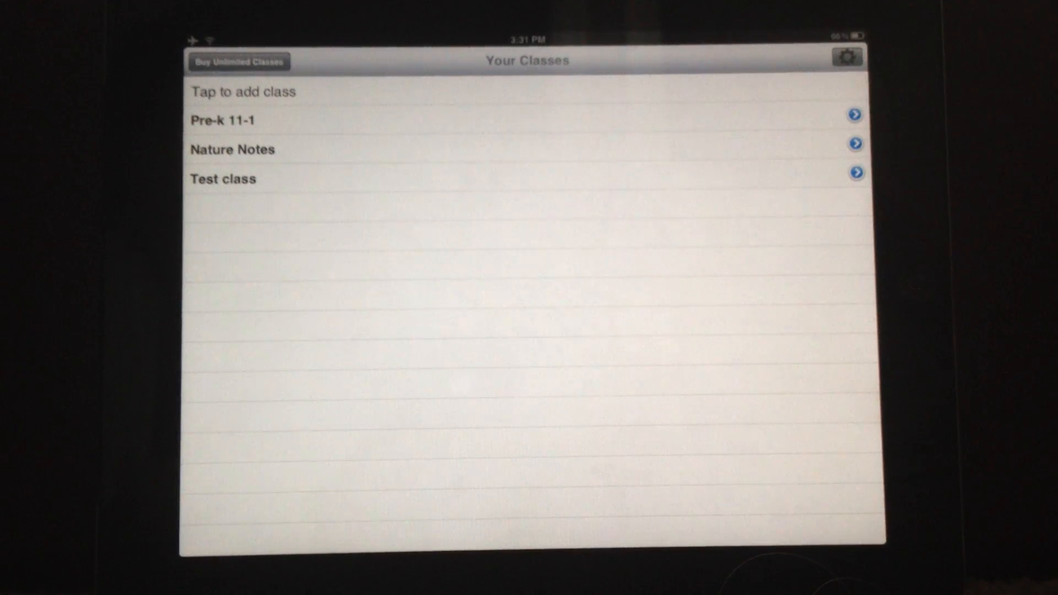
pyautogui.click(846, 56)
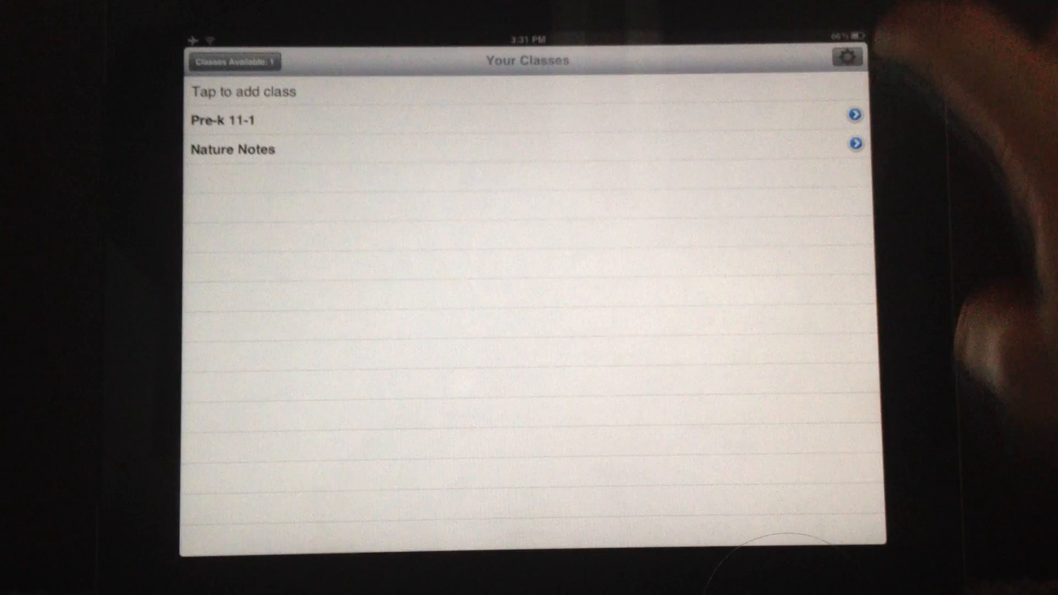
# Import Test class from Dropbox via Import/Export and view its restored photo notes.
pyautogui.click(847, 56)
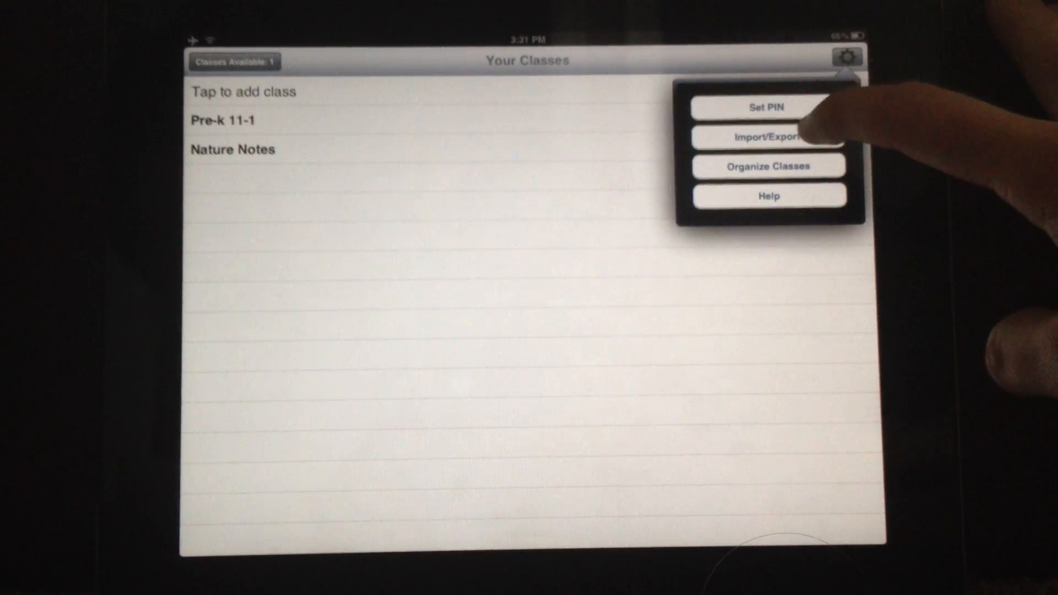
pyautogui.click(768, 137)
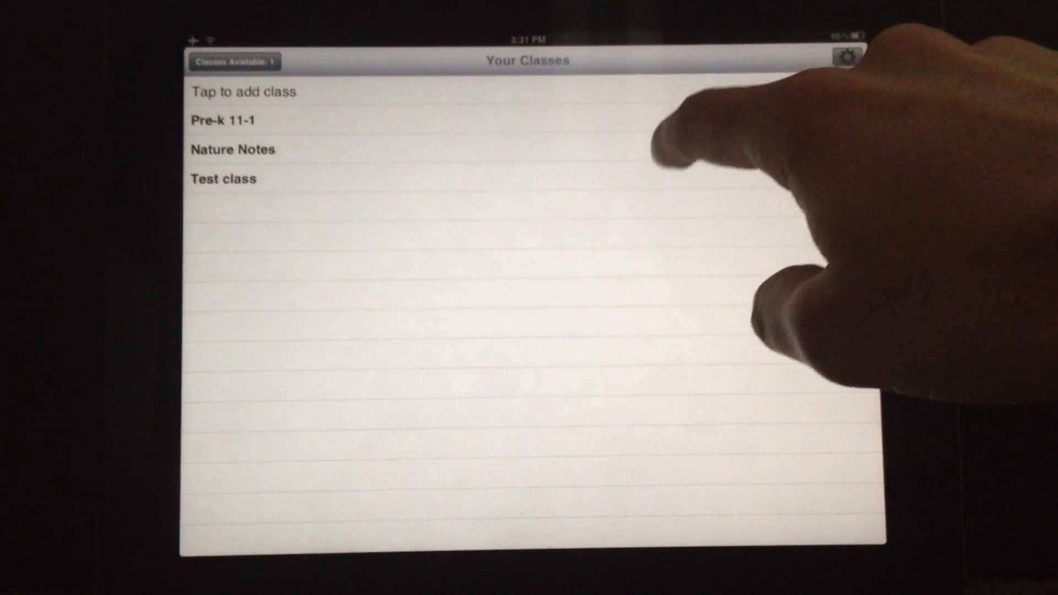
pyautogui.click(223, 178)
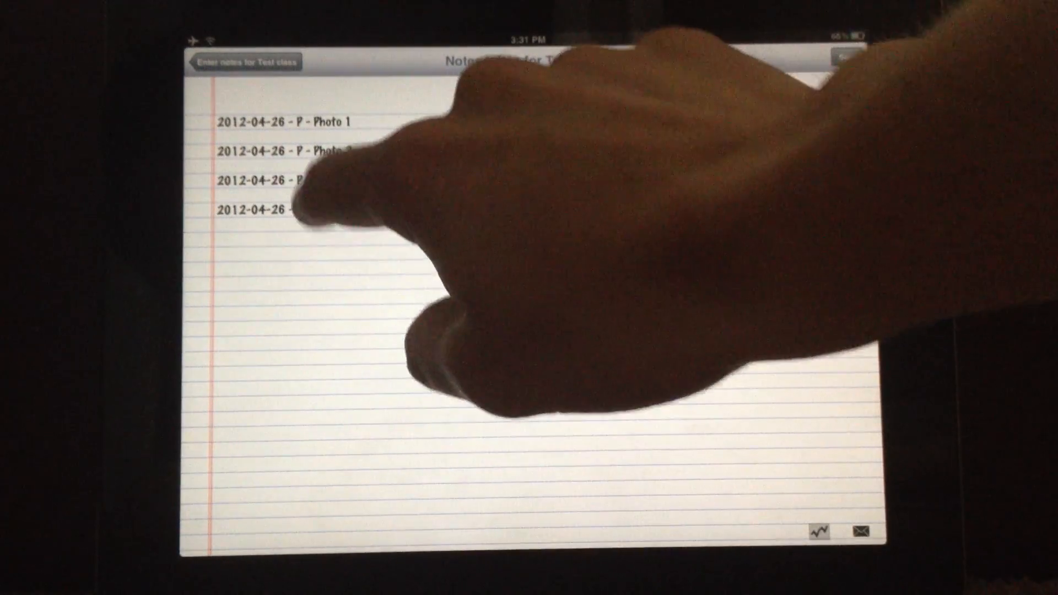